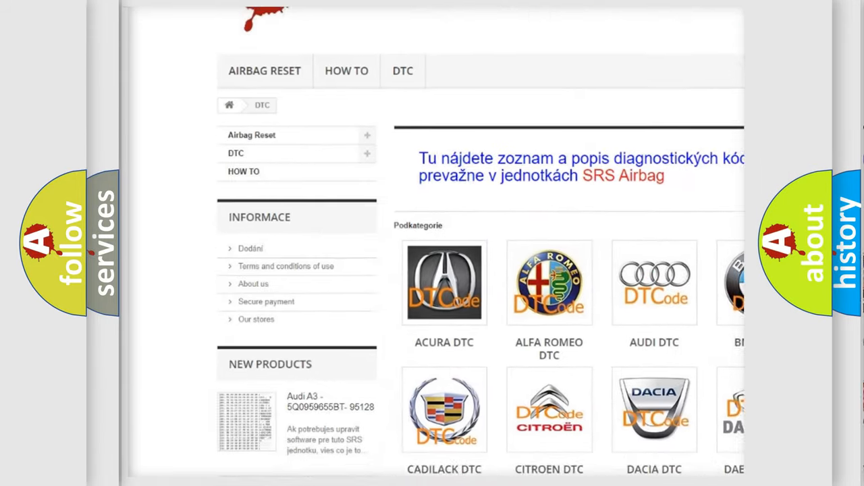
scroll("down", 3)
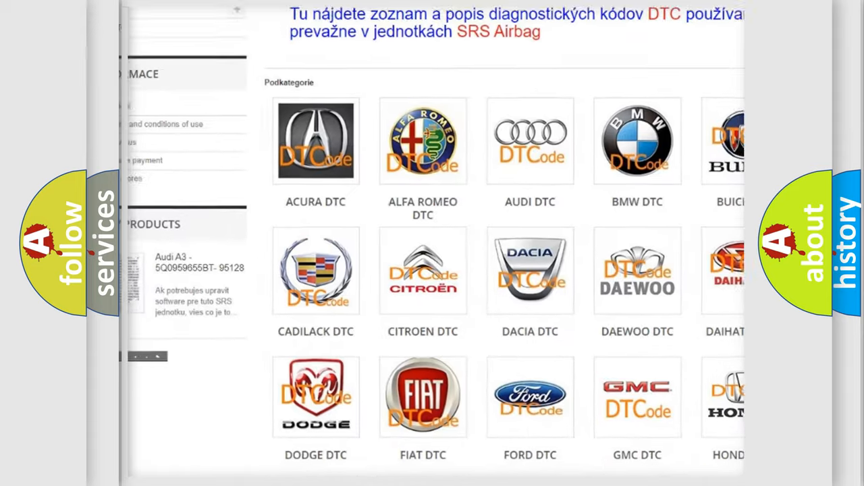